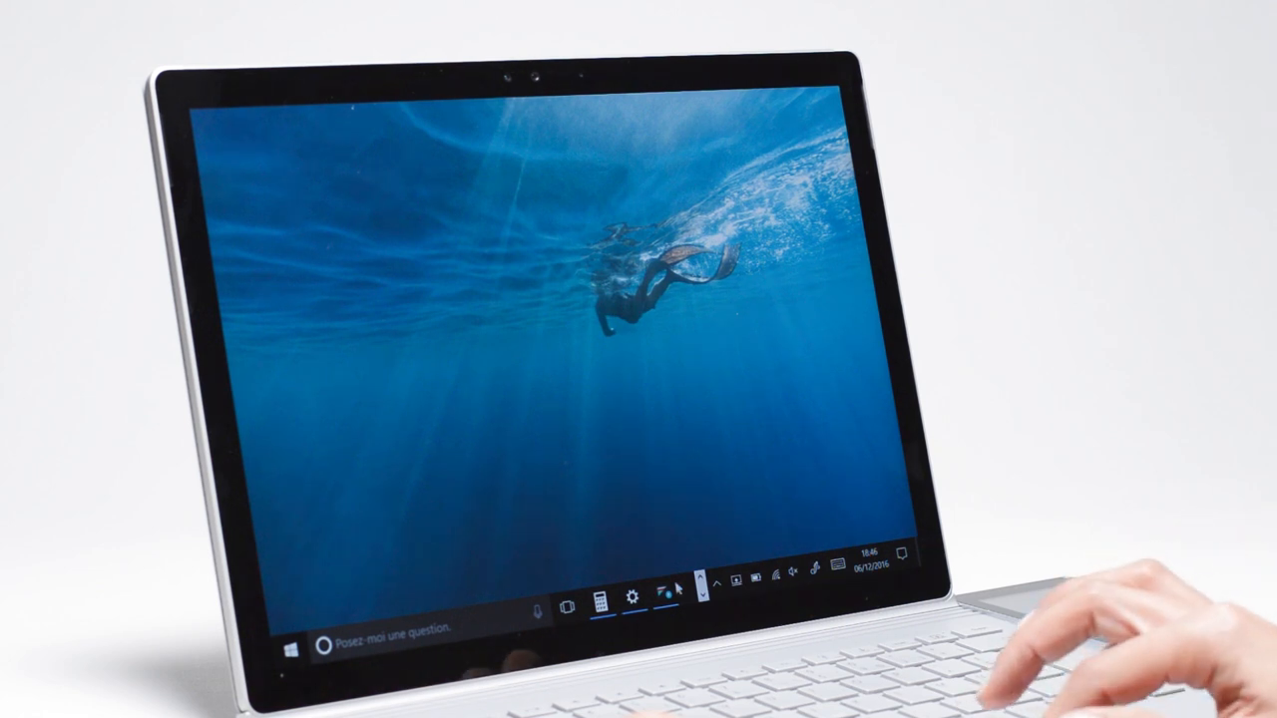
# Launch Ledger Wallet Ethereum to view the account balance and recent operations
pyautogui.click(663, 597)
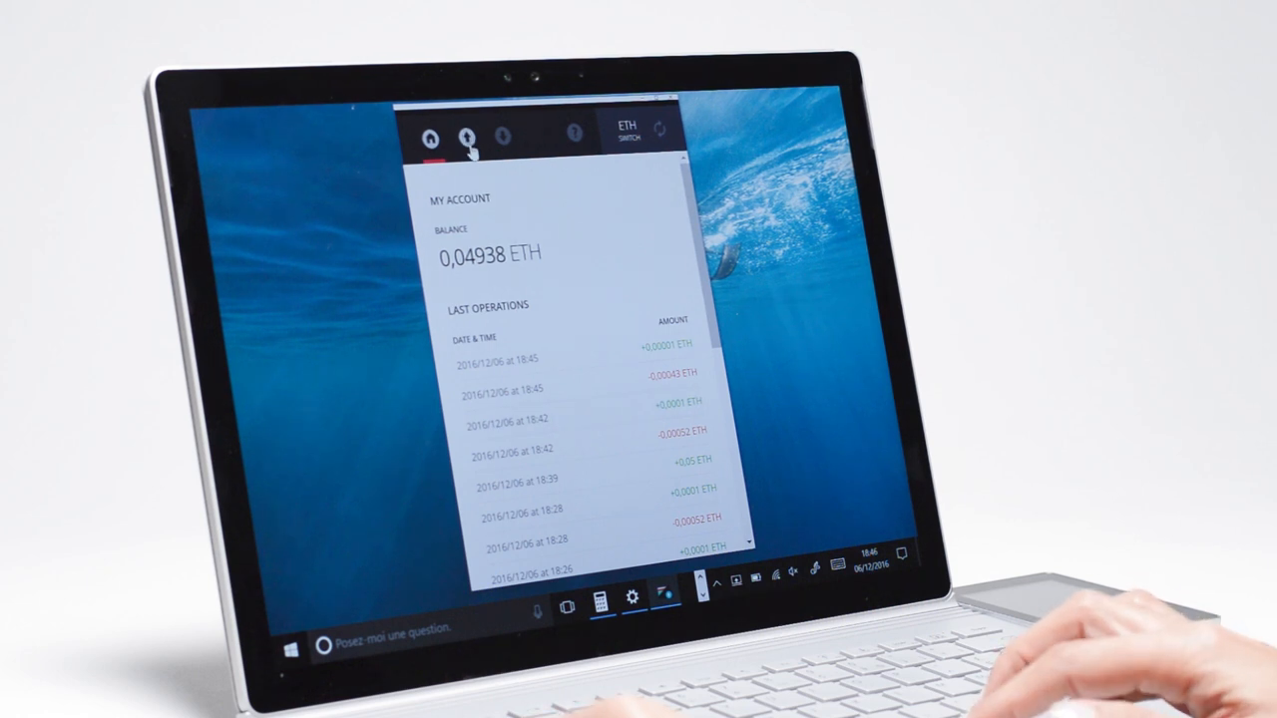
# Fill the Send form with amount 0.00001 ETH to the recipient address and submit it
pyautogui.click(467, 137)
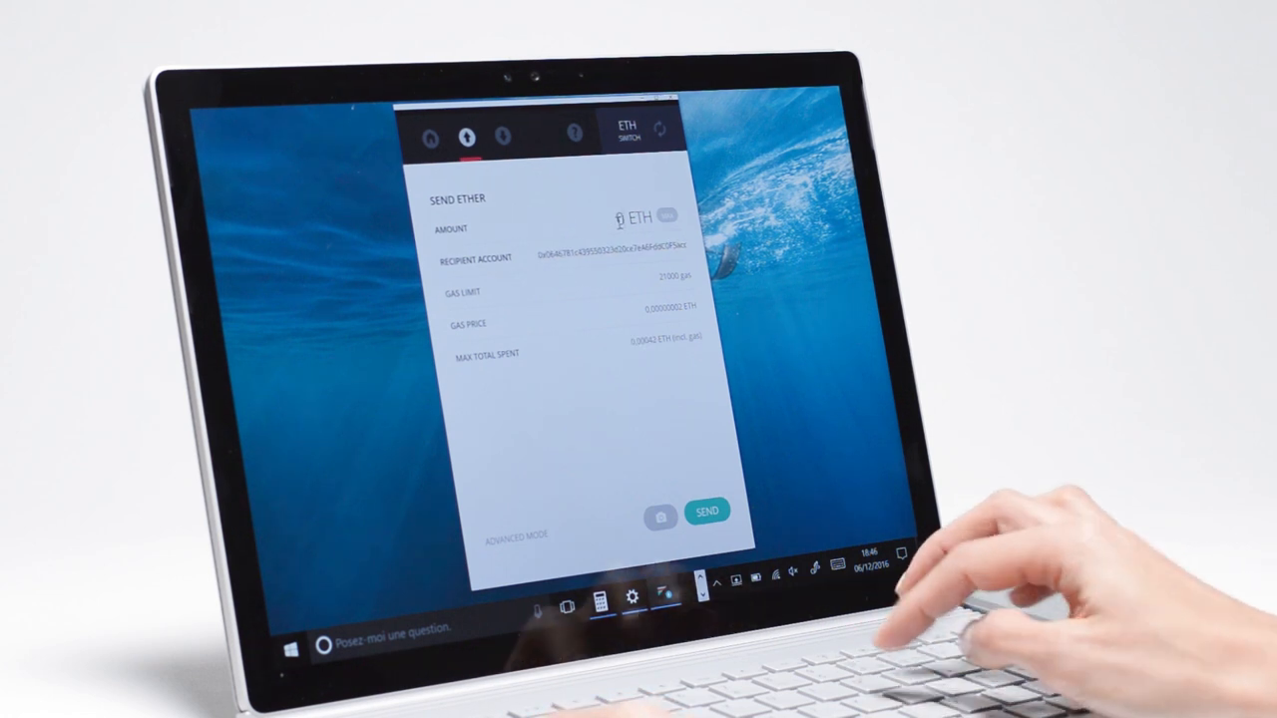
pyautogui.write('0.0001')
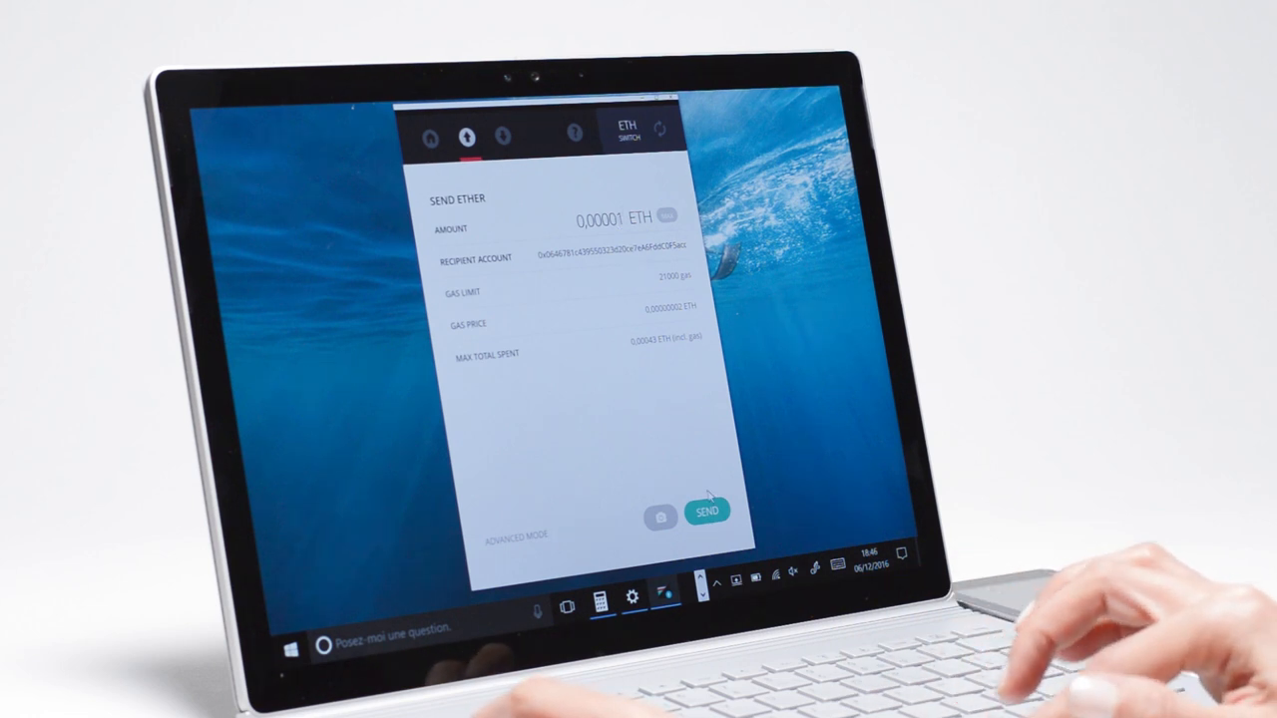
pyautogui.click(709, 511)
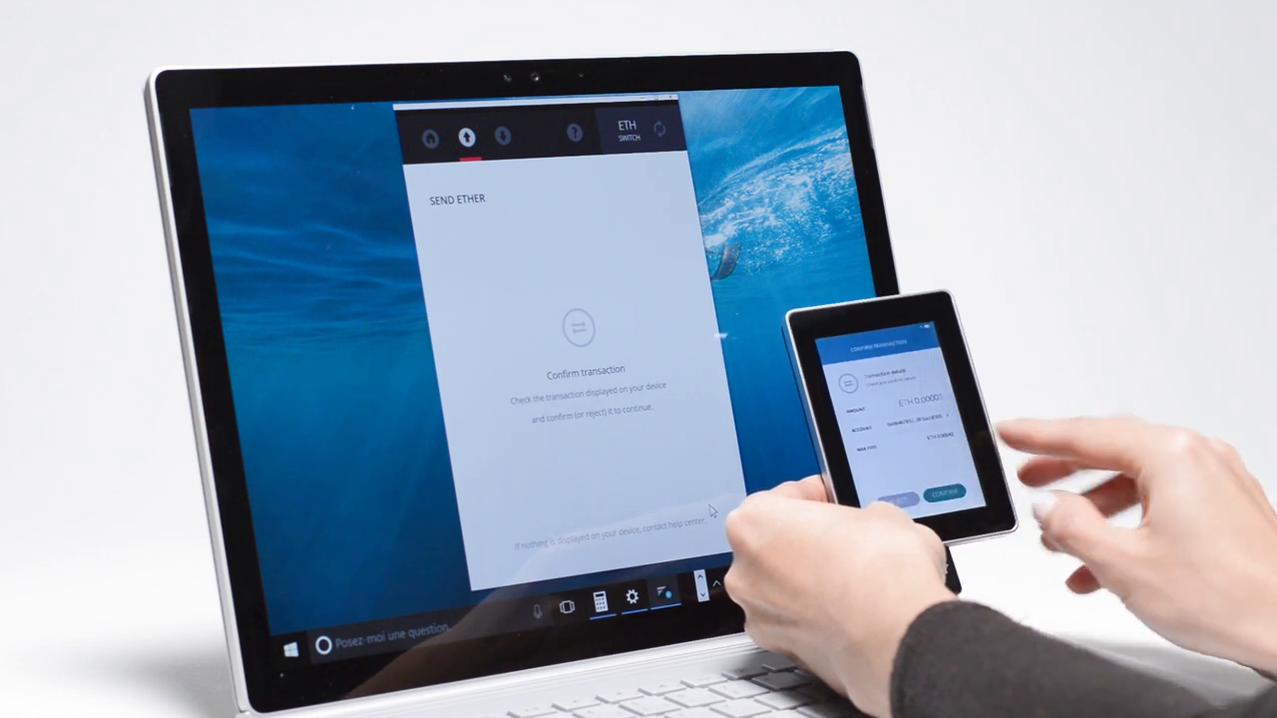
# Confirm the 0.00001 ETH transaction and return to the account history showing the new entry
pyautogui.click(938, 494)
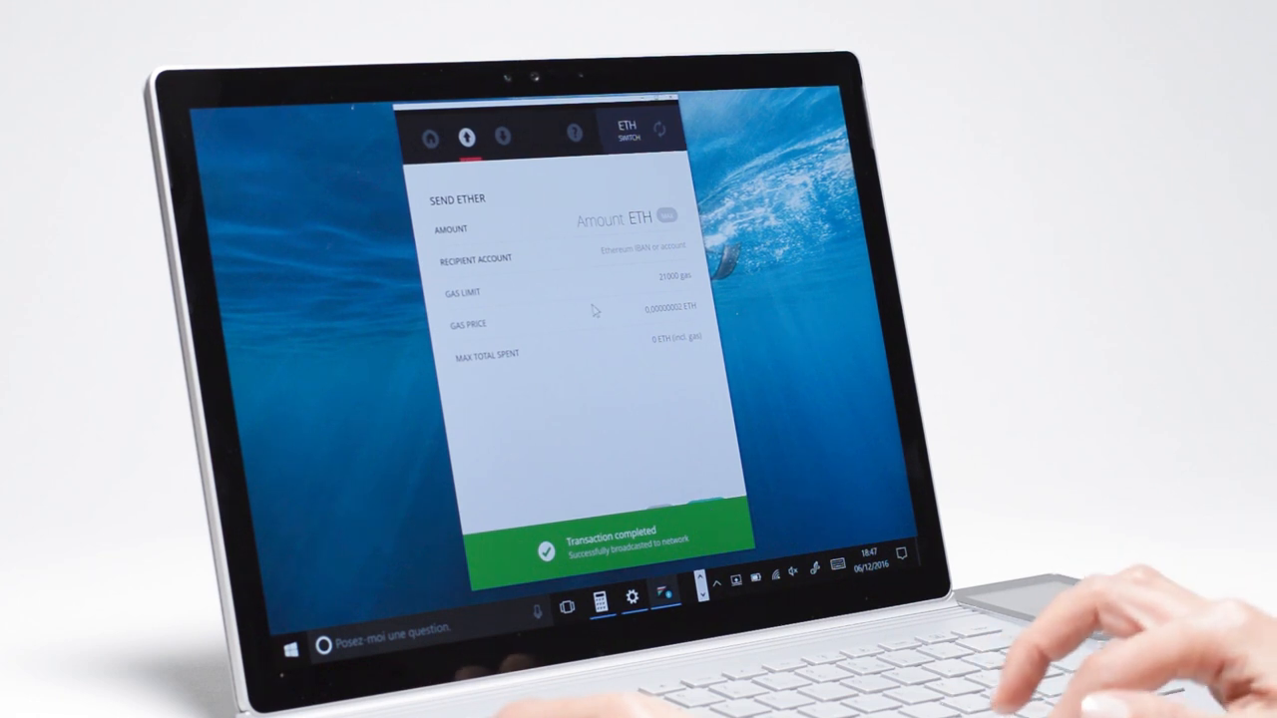
pyautogui.click(430, 137)
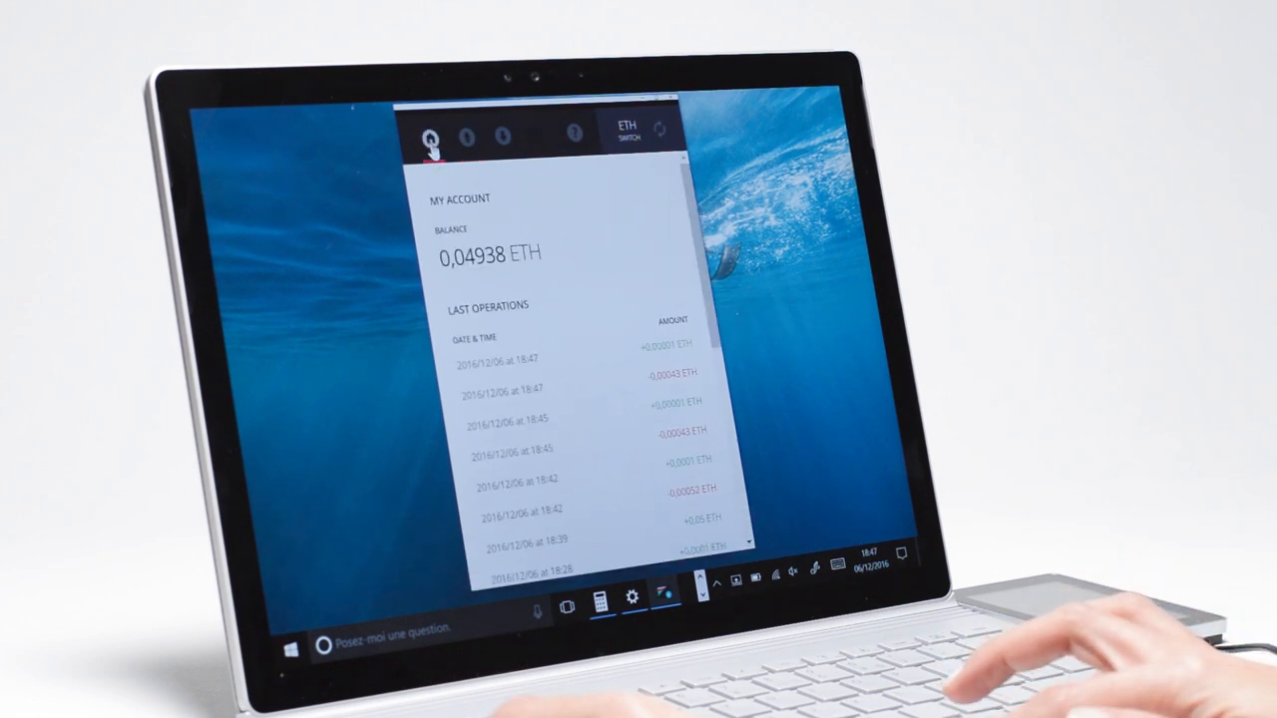